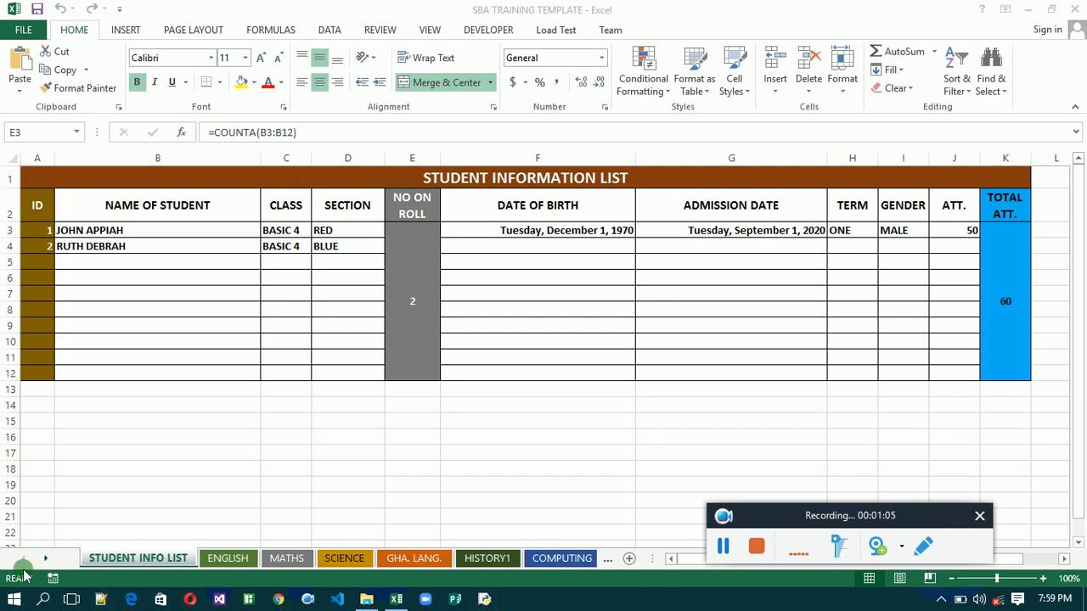
Search Windows for 'SNP' to launch Snipping Tool
click(45, 600)
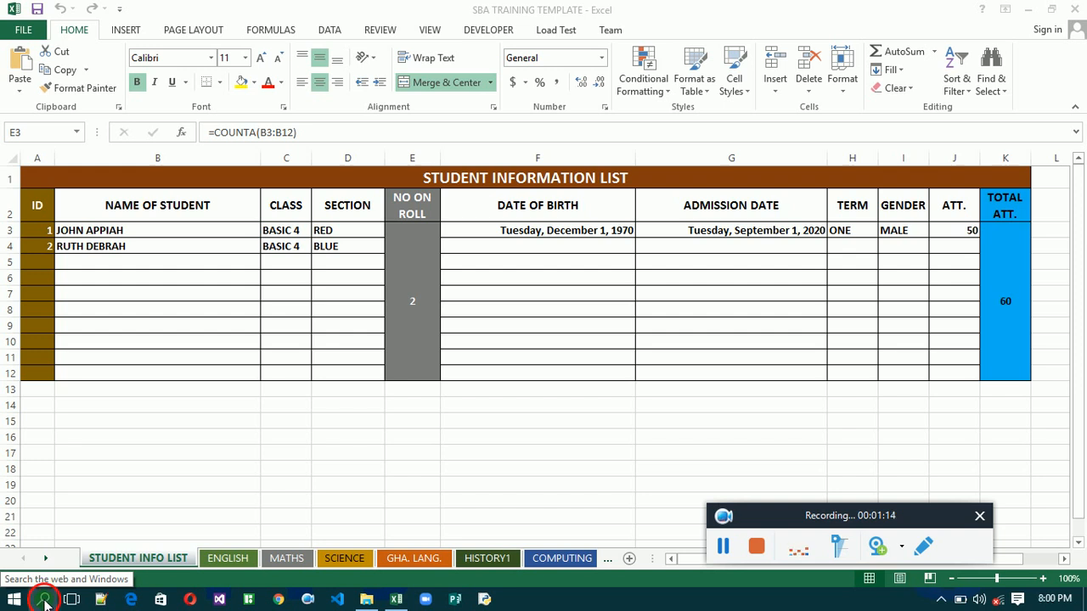
click(42, 602)
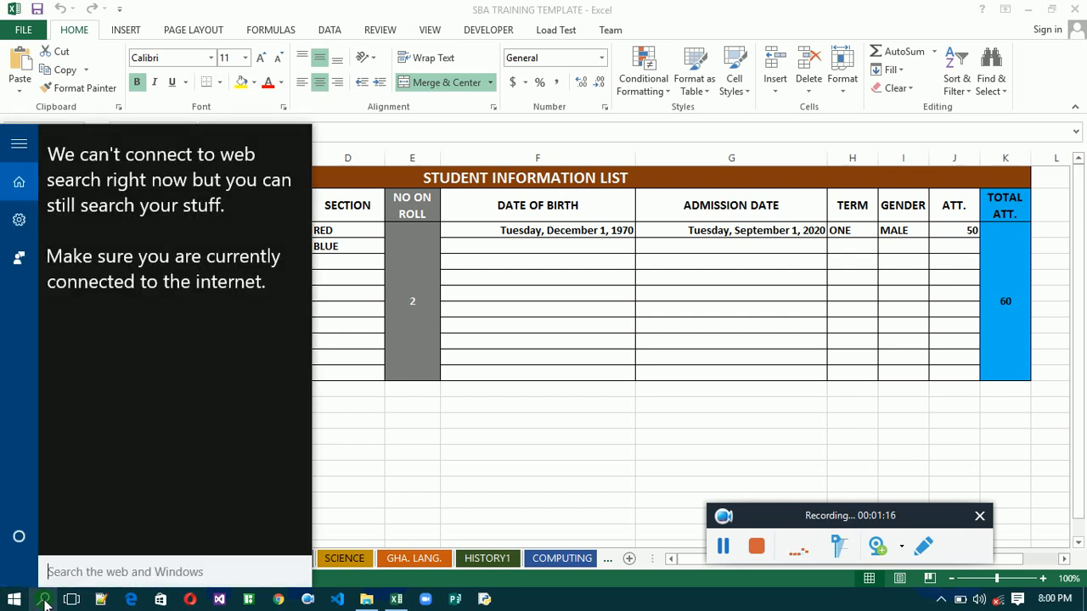
text(S)
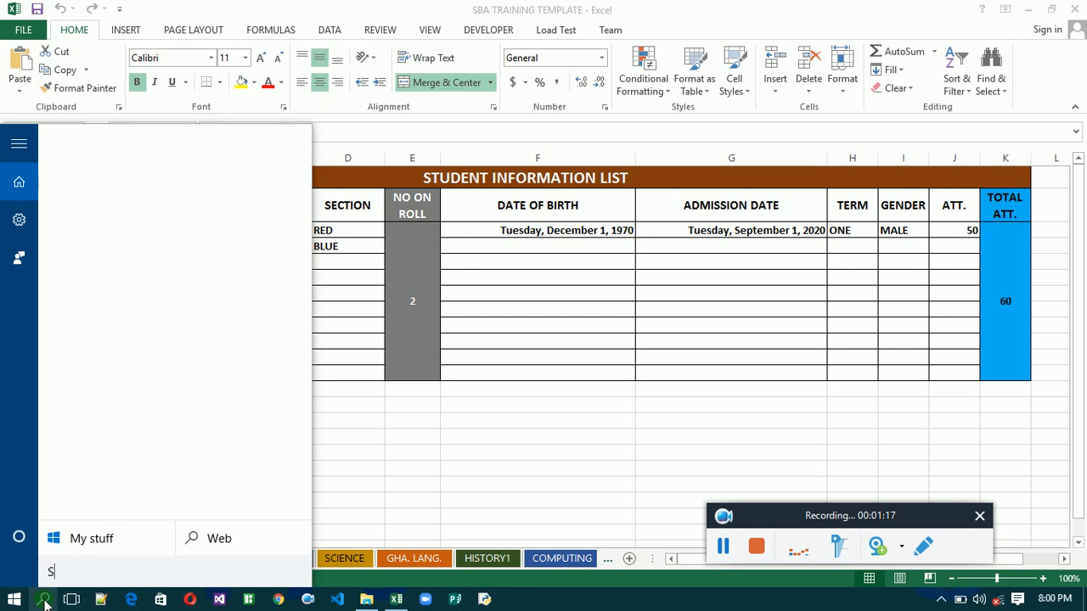
text(NP)
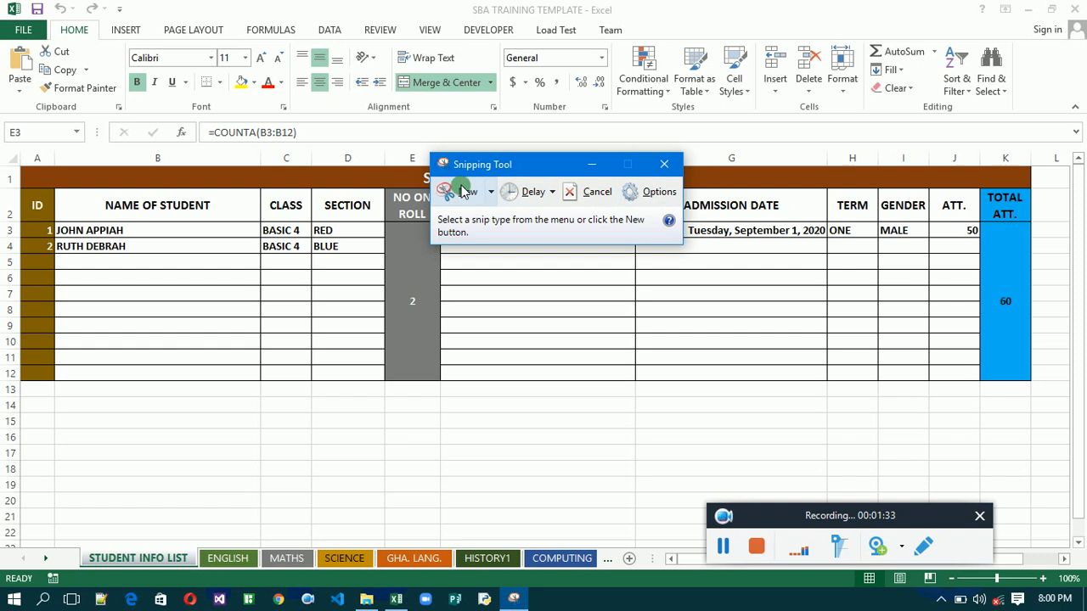
mouse_move(459, 191)
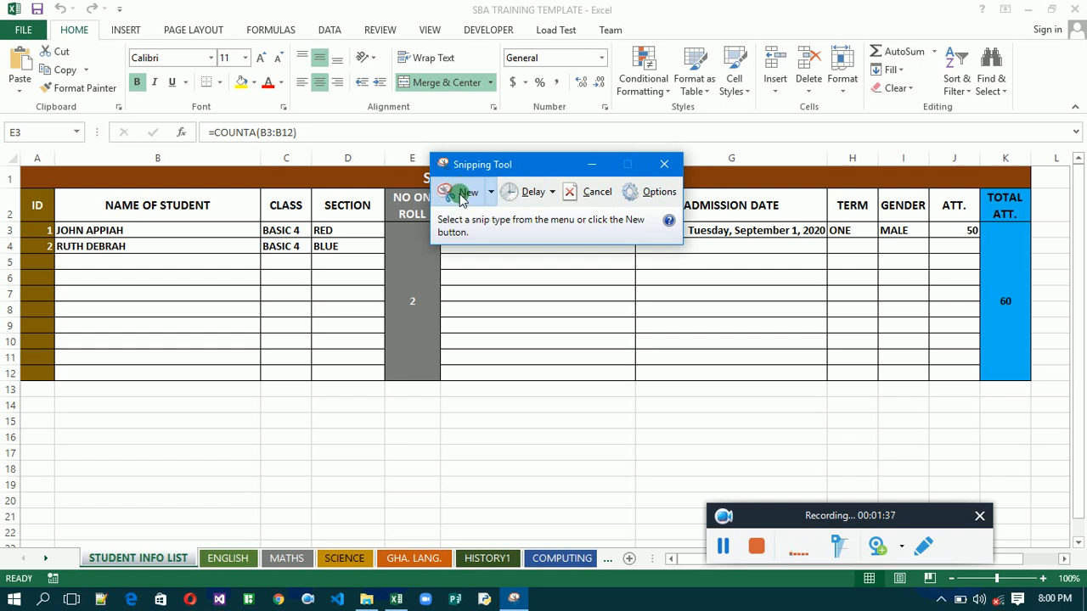
Start a new snip and capture the Student Information List table
click(468, 191)
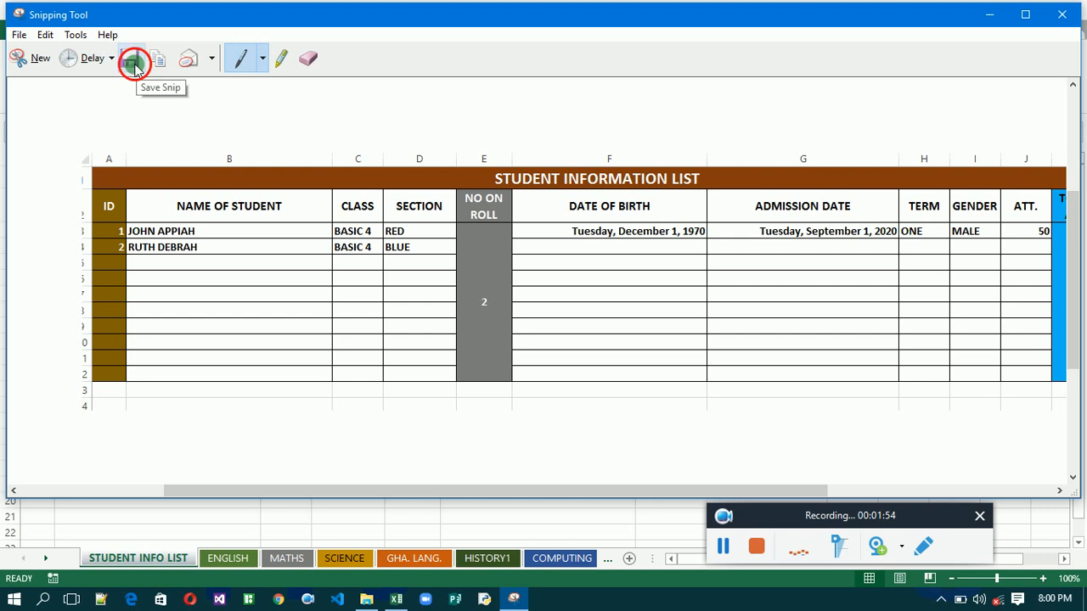
Save the snip as PNG file 'Y' in the Camera Roll folder
click(133, 58)
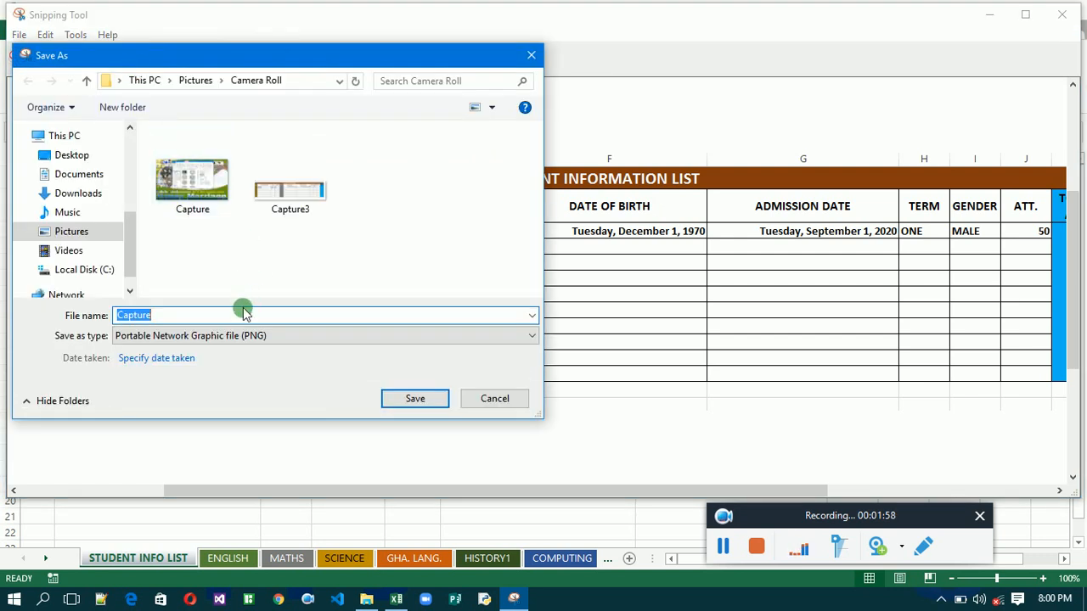
text(Y)
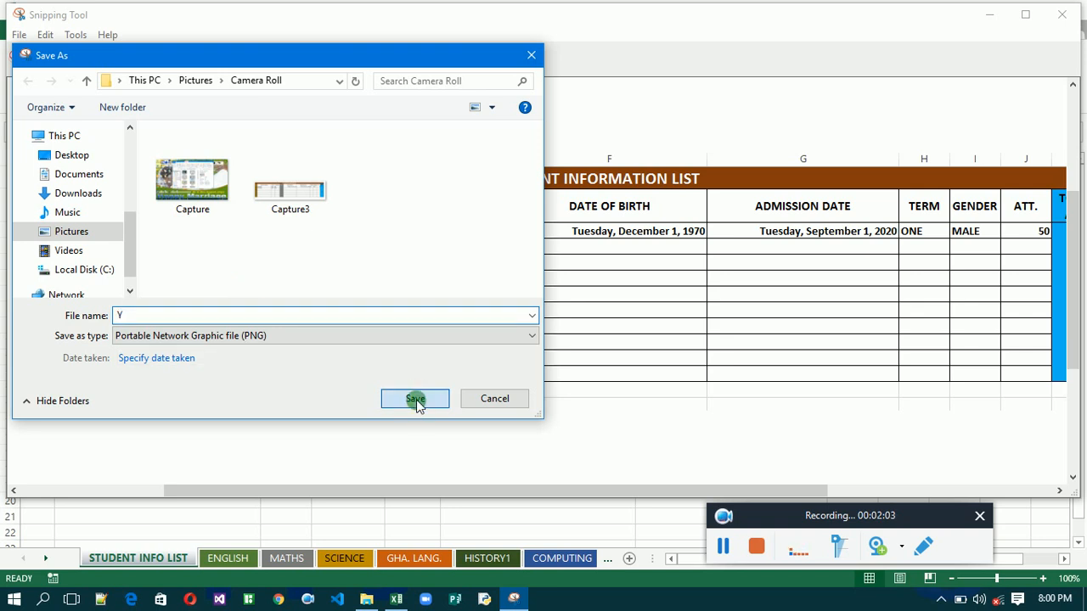
click(415, 399)
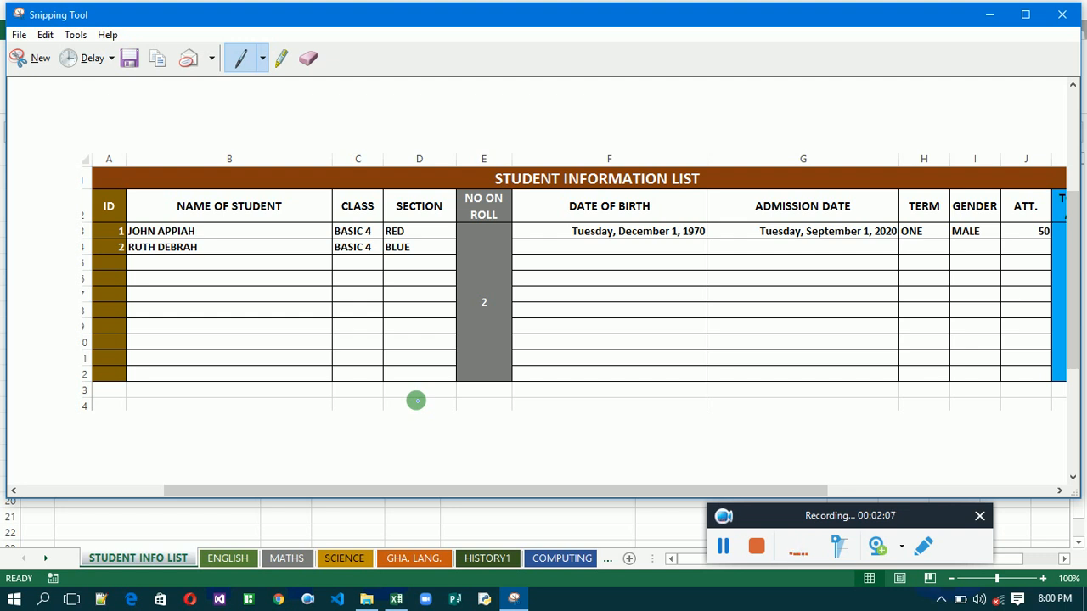
mouse_move(533, 412)
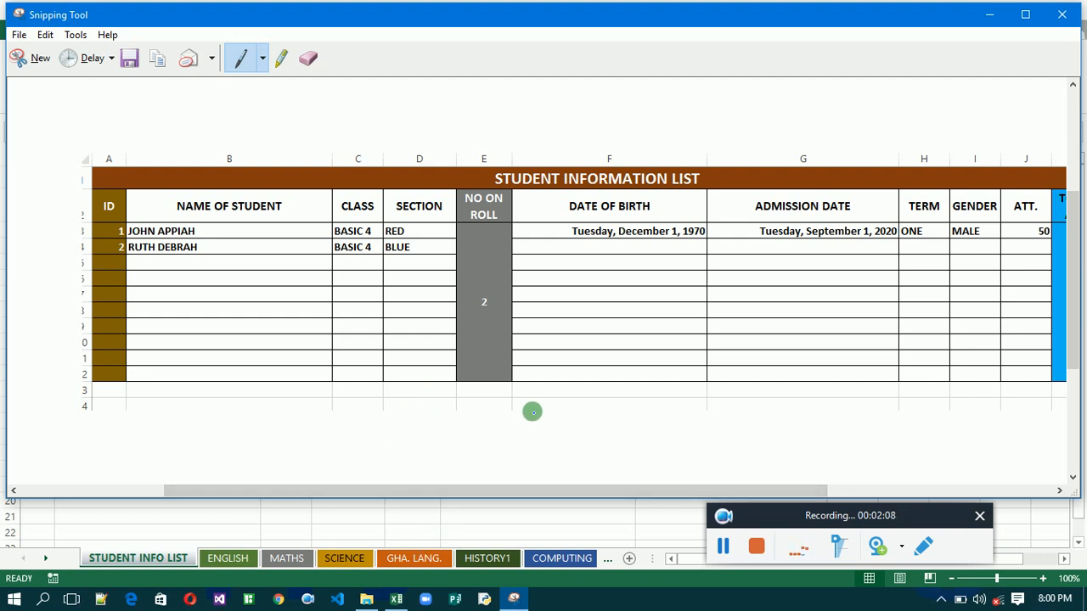
mouse_move(619, 541)
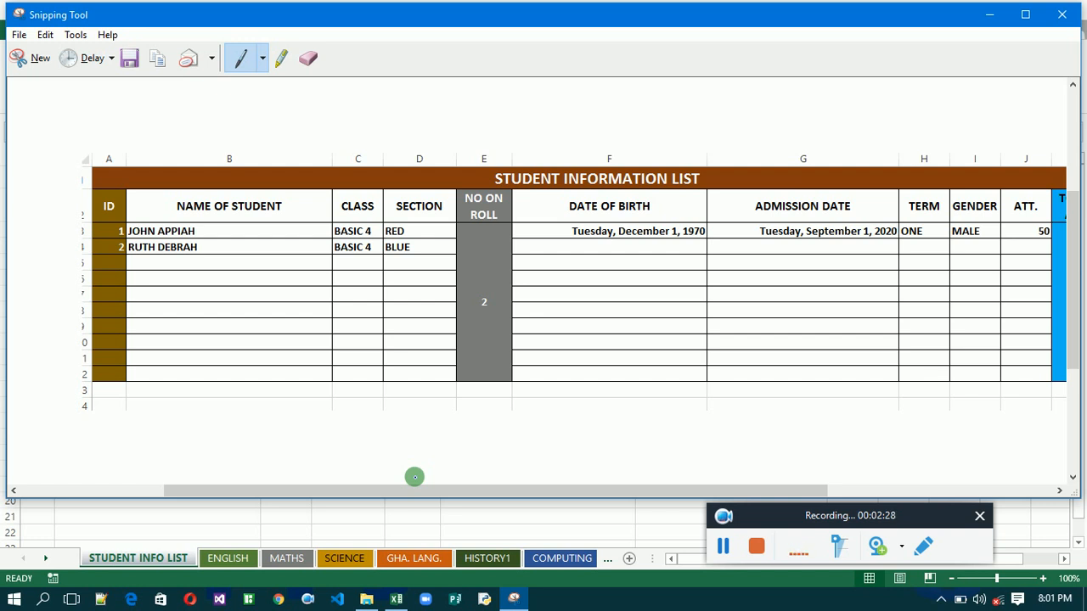
mouse_move(604, 535)
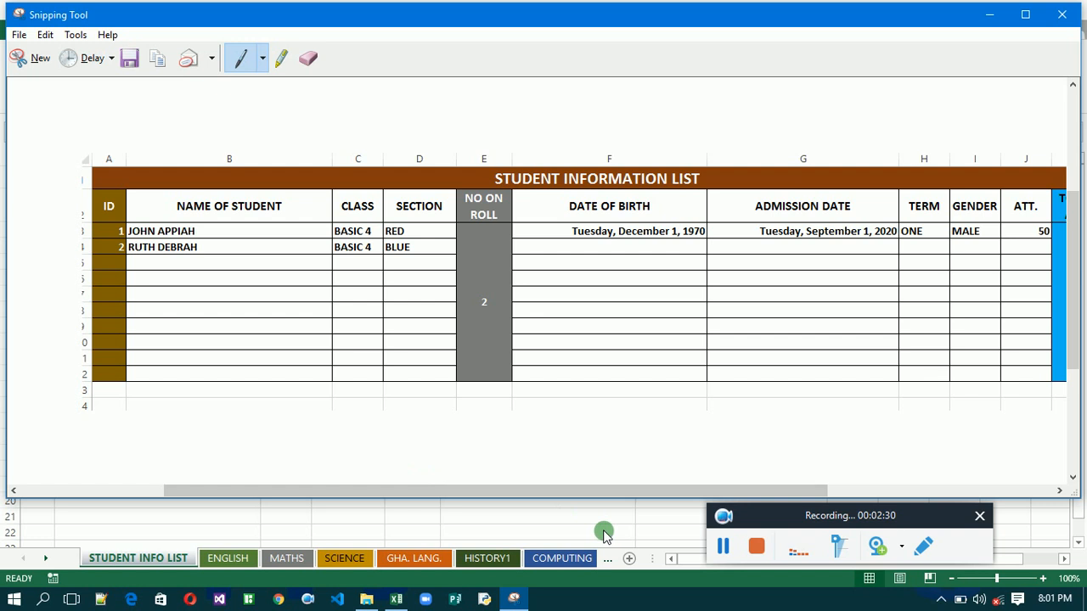